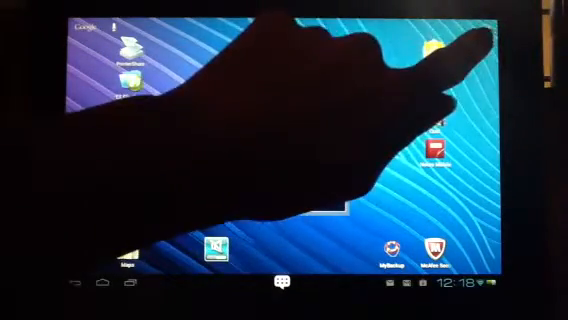
# Step: Launch AccuWeather from its home-screen icon to see the current 88°F reading
pyautogui.click(283, 285)
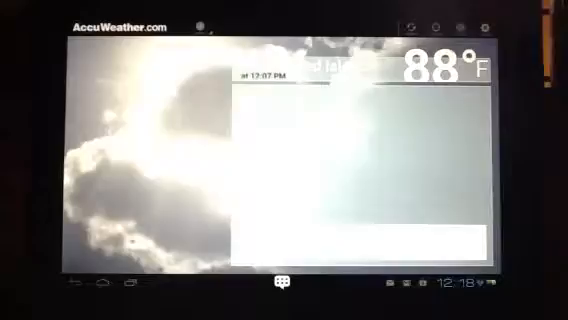
# Step: Switch from AccuWeather to the Google Play store's featured page
pyautogui.click(283, 287)
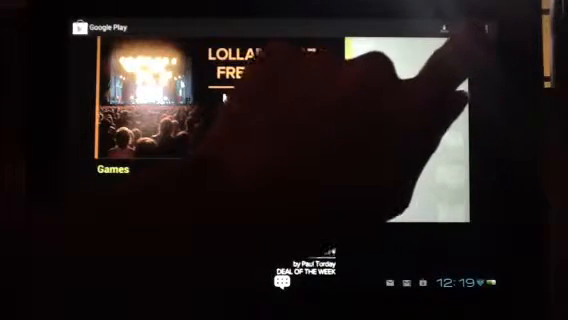
# Step: Search the store for "fire" and browse Mozilla's Firefox listing
pyautogui.click(150, 24)
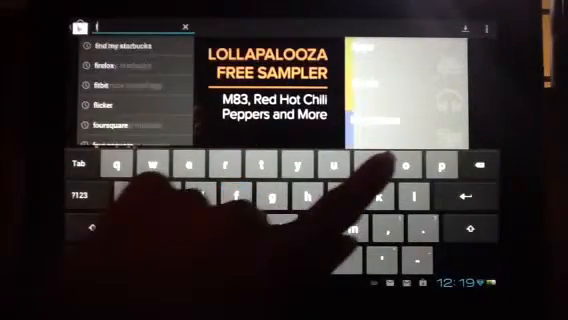
pyautogui.write('fire')
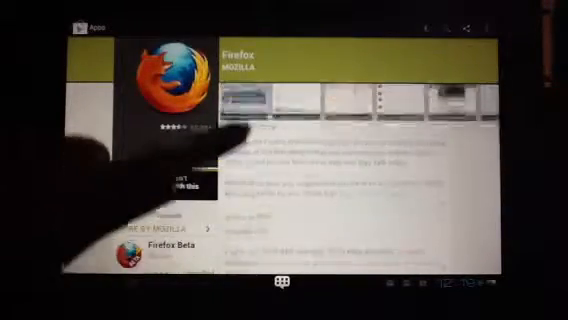
pyautogui.scroll(-3)
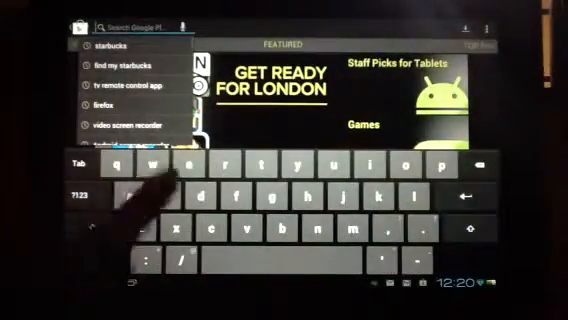
# Step: Search for "wea" to list weather apps like The Weather Channel and WeatherBug
pyautogui.write('weather')
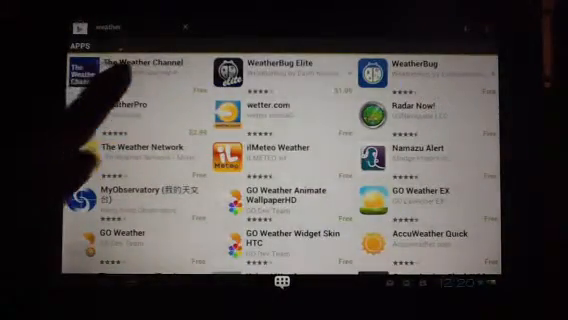
# Step: Open The Weather Channel's store listing and scroll through its details
pyautogui.click(145, 62)
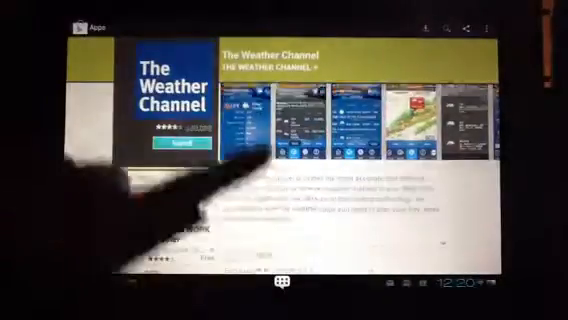
pyautogui.scroll(-3)
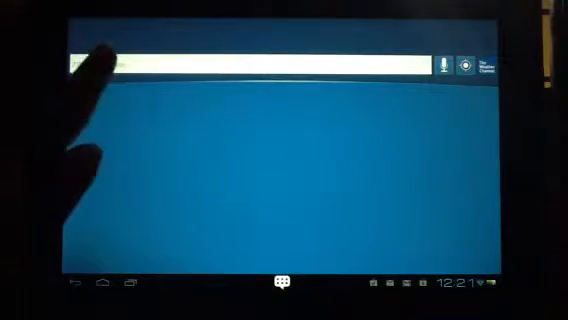
# Step: Tap The Weather Channel's location search field to look up a place
pyautogui.click(250, 65)
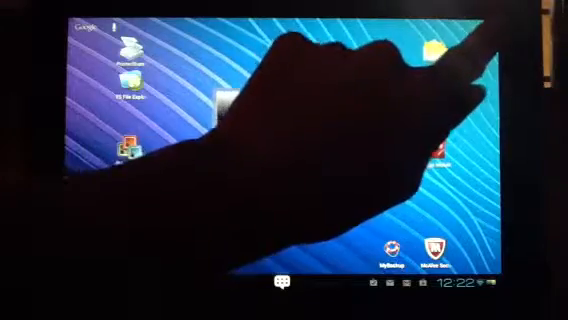
# Step: Open the app drawer and swipe left to the next page of installed apps
pyautogui.click(283, 285)
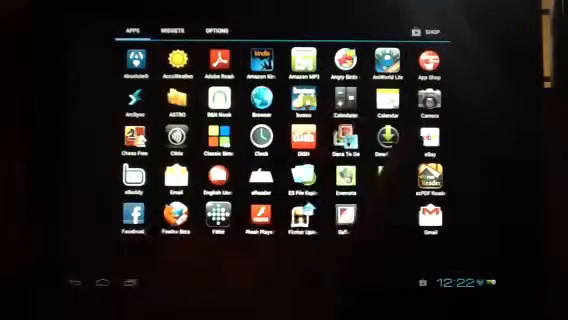
pyautogui.hscroll(-3)
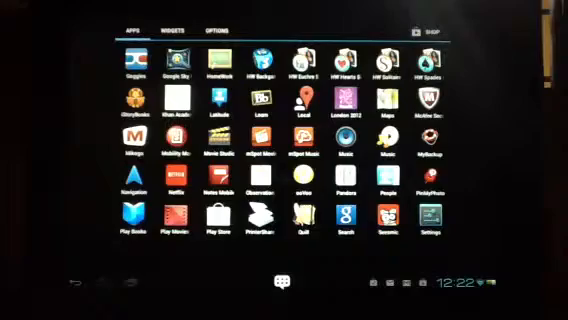